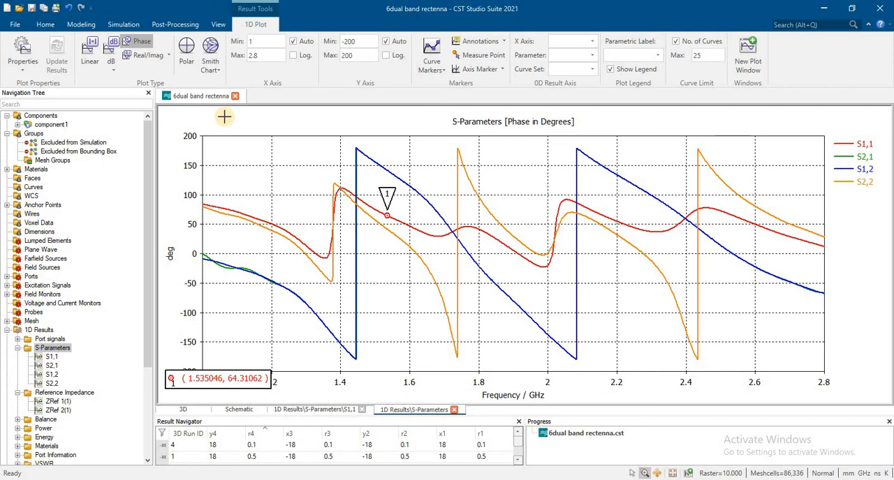
mouse_move(538, 270)
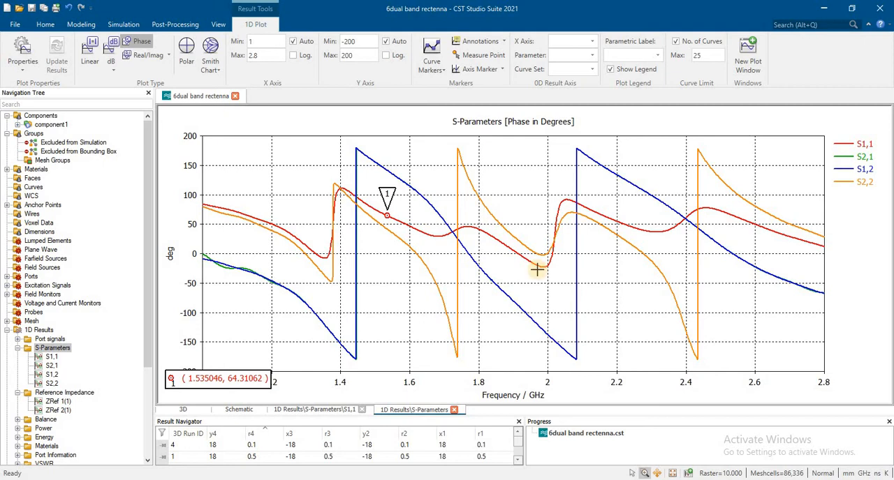